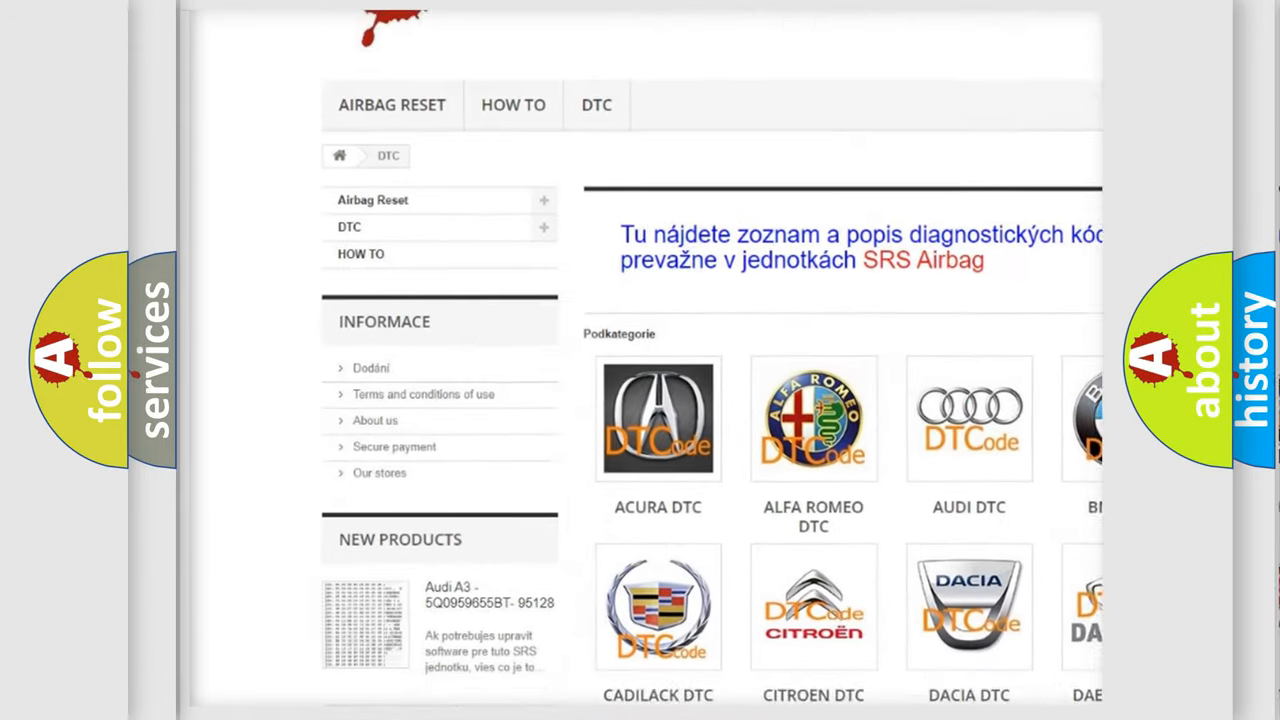
{"action": "scroll", "scroll_direction": "down", "scroll_amount": 3}
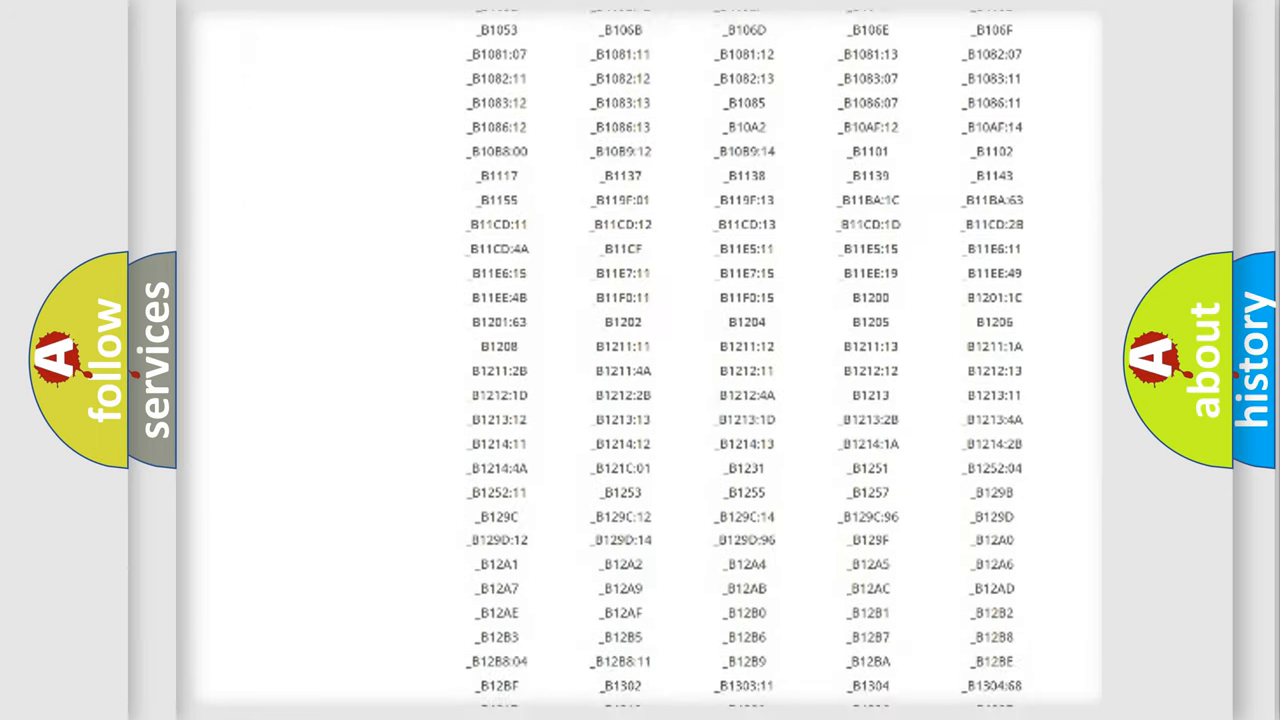
{"action": "scroll", "scroll_direction": "down", "scroll_amount": 3}
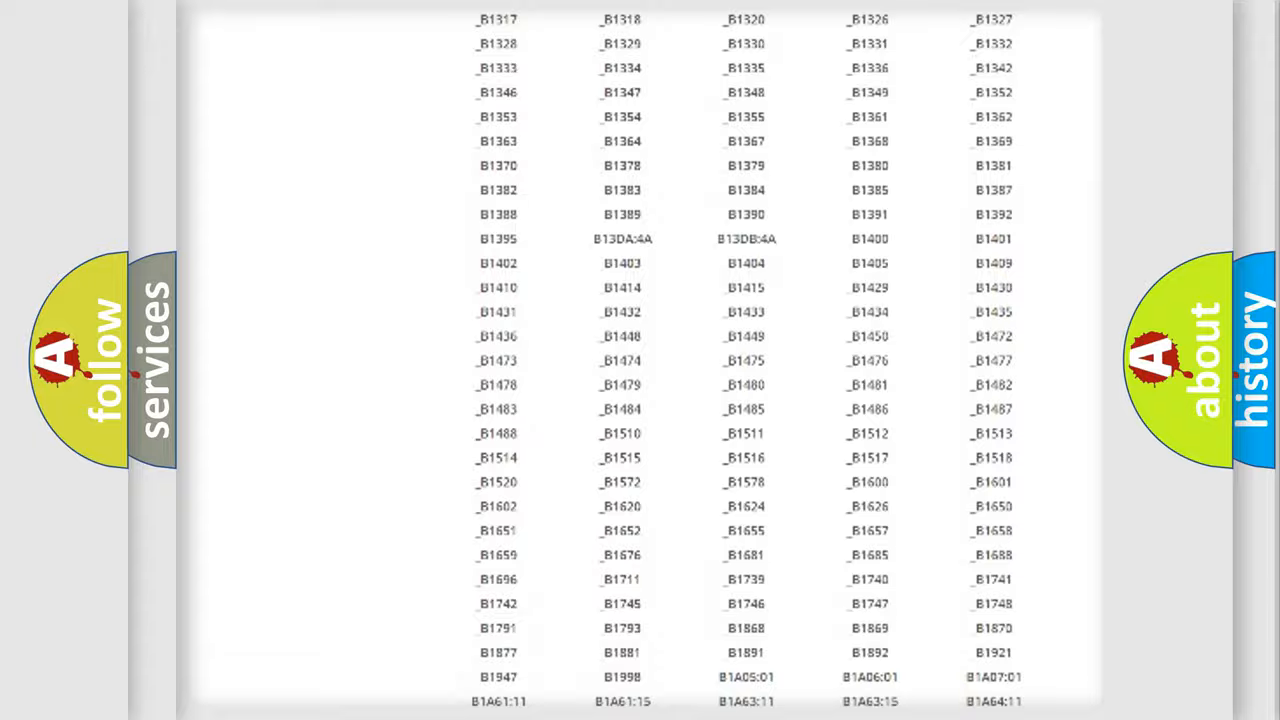